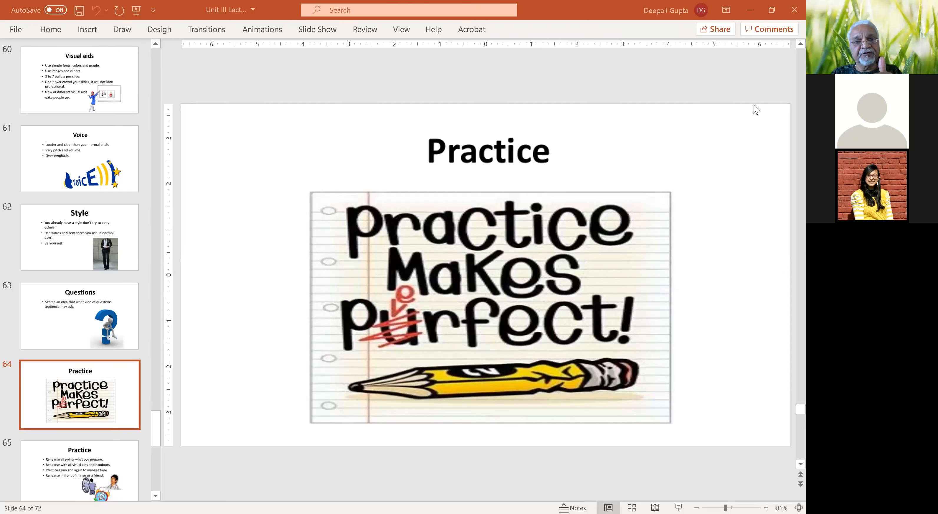
{"action": "mouse_move", "coordinate": [790, 120]}
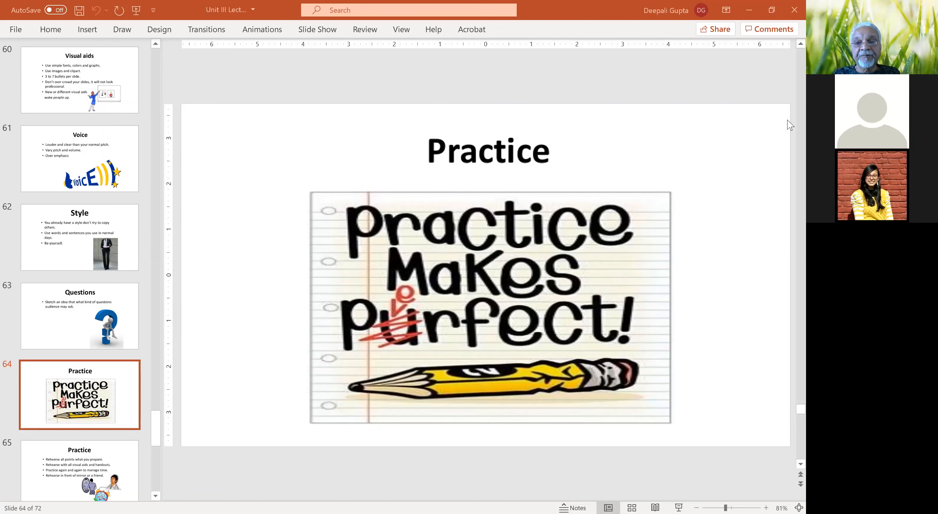
Display slide 67 'Flaws in presentation' from the thumbnail pane.
{"action": "left_click", "coordinate": [79, 394]}
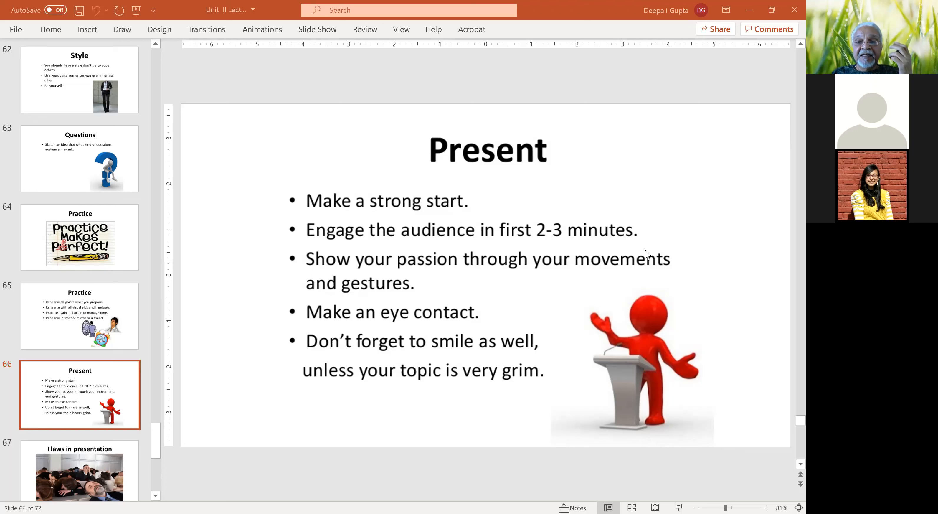
{"action": "mouse_move", "coordinate": [561, 170]}
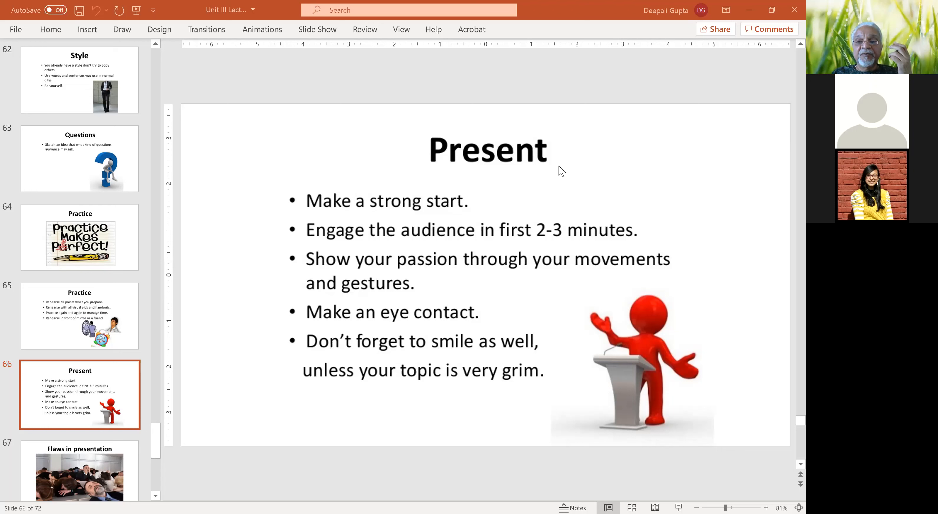
{"action": "mouse_move", "coordinate": [549, 183]}
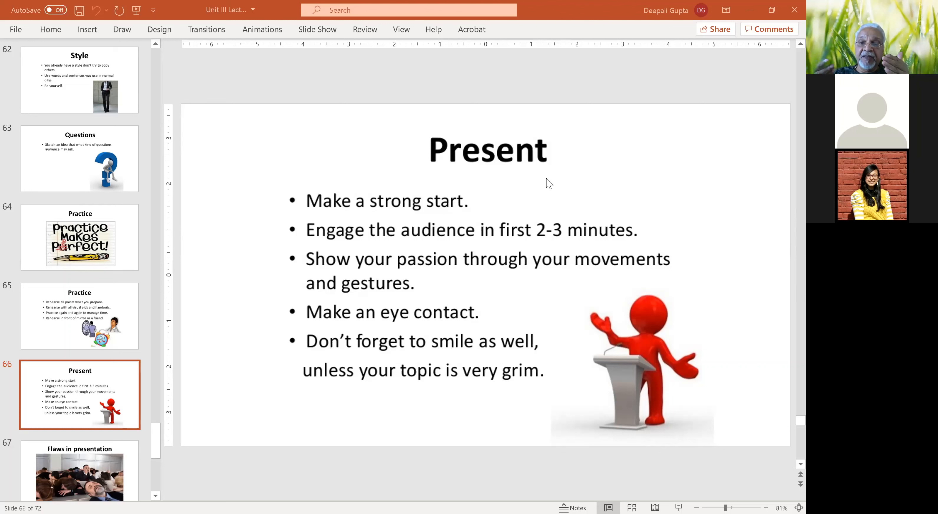
{"action": "mouse_move", "coordinate": [763, 158]}
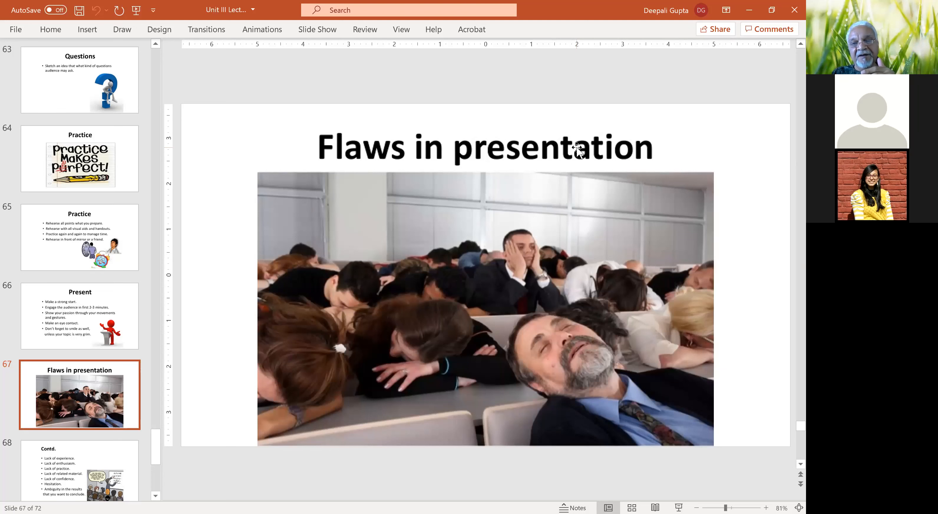
{"action": "mouse_move", "coordinate": [565, 298]}
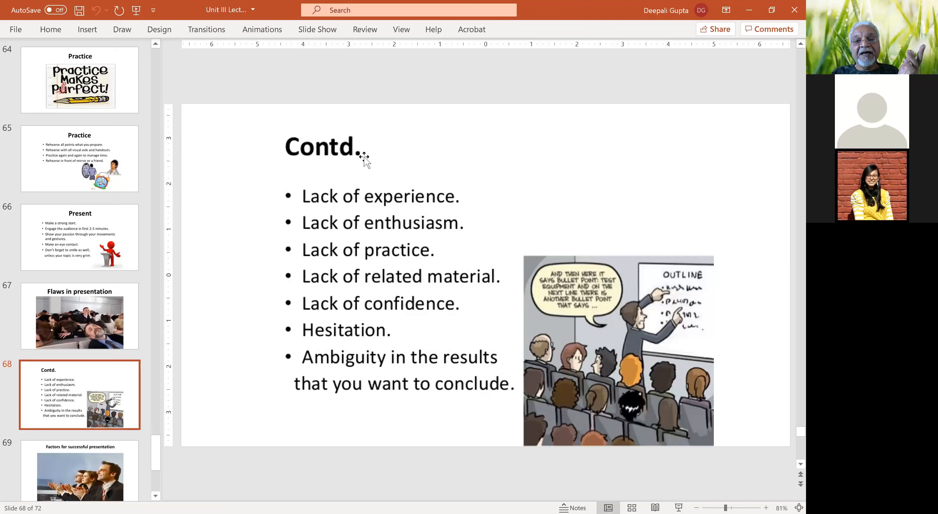
{"action": "mouse_move", "coordinate": [485, 198]}
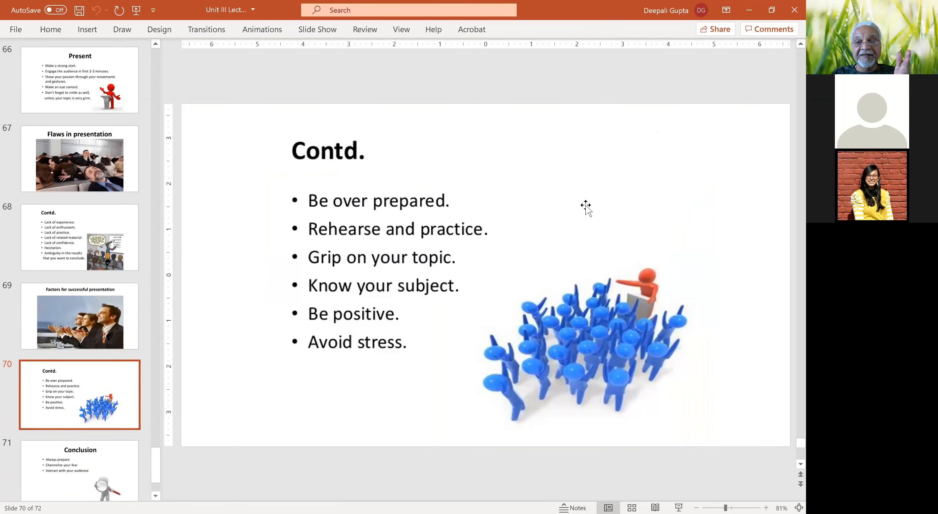
{"action": "mouse_move", "coordinate": [457, 217]}
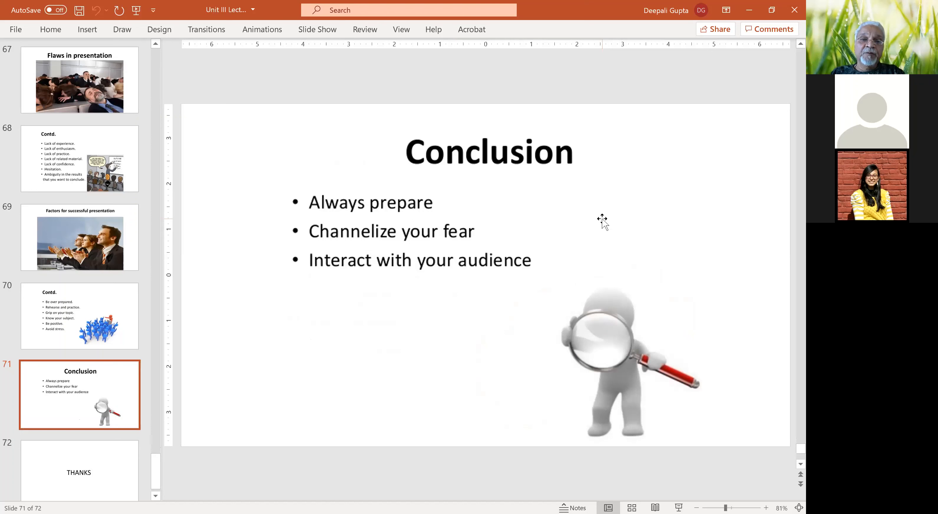
{"action": "mouse_move", "coordinate": [621, 217]}
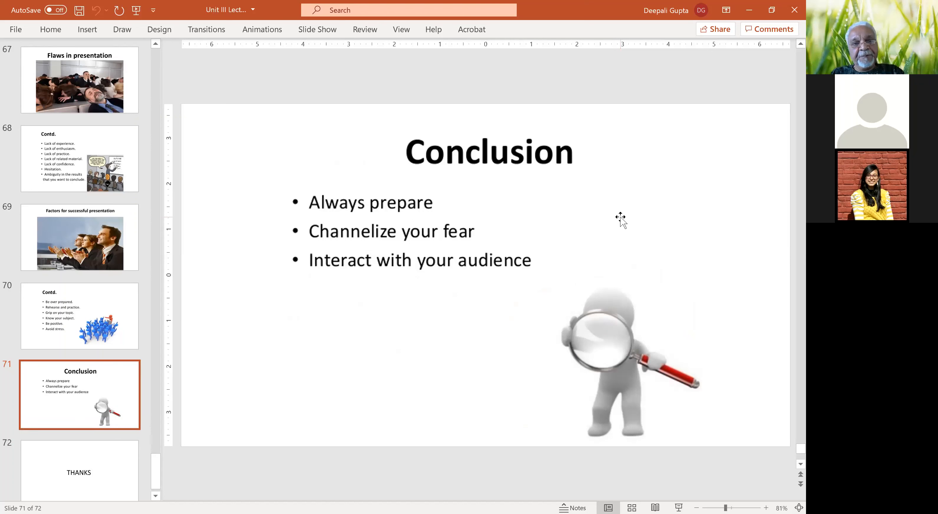